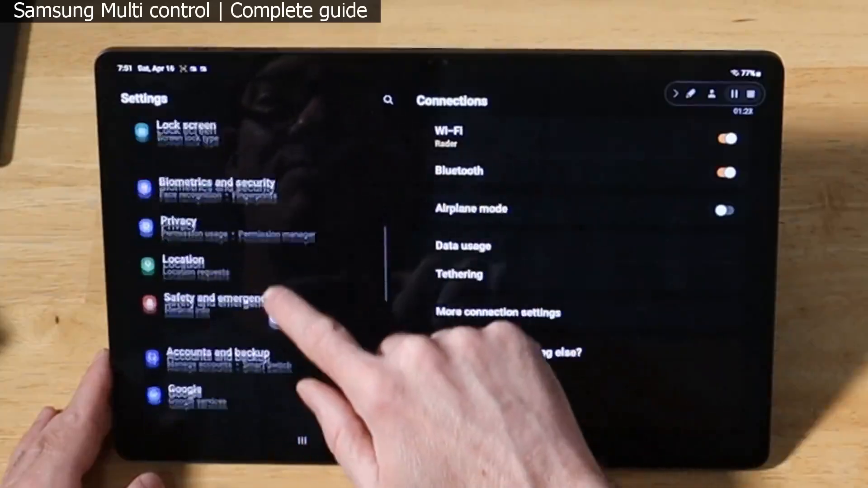
# - Open Advanced features on the tablet and check the Multi control toggle is on
pyautogui.scroll(-3)
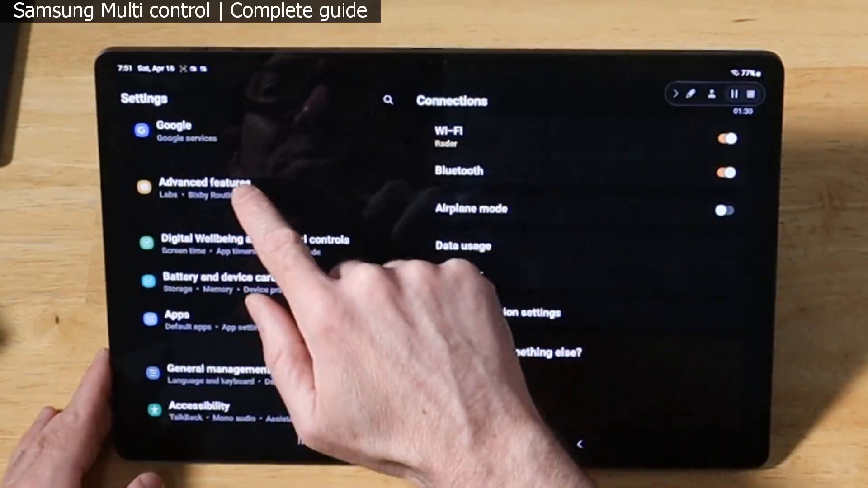
pyautogui.click(203, 183)
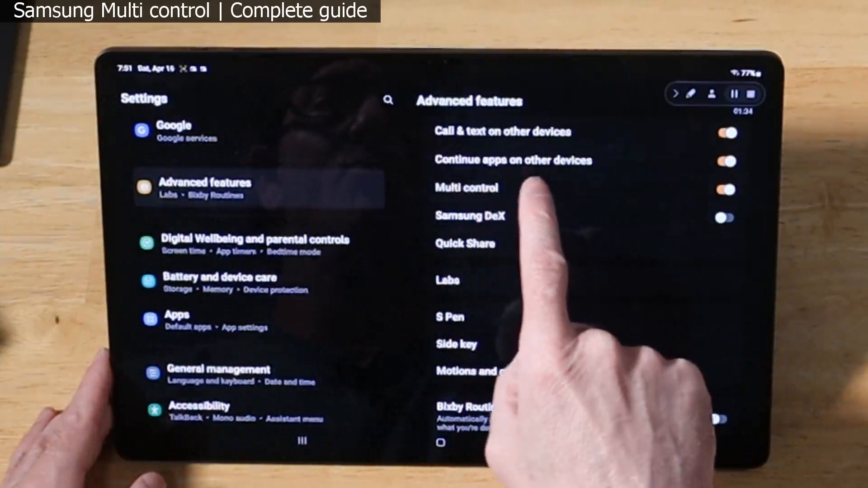
pyautogui.click(467, 188)
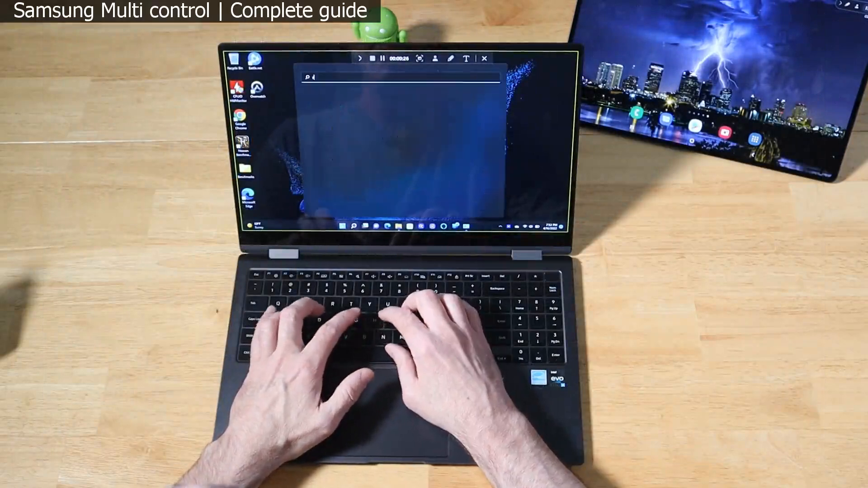
# - Launch Samsung Update from search and review the Samsung apps update list
pyautogui.write('samsung update')
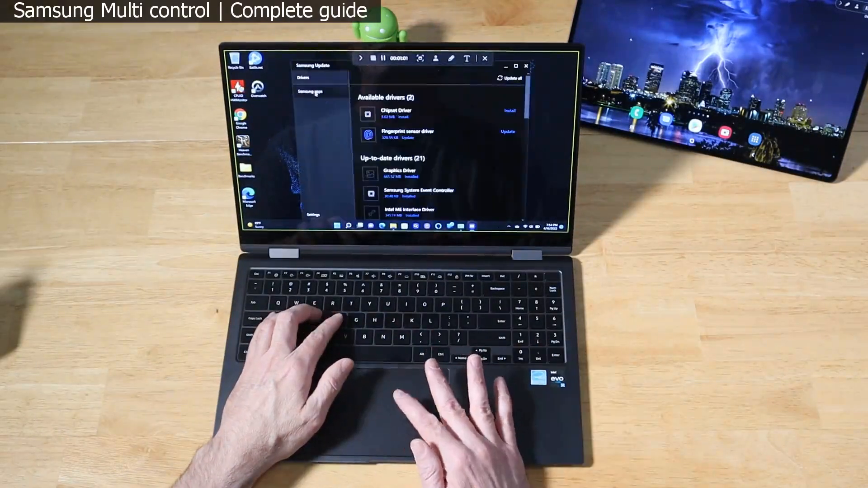
pyautogui.click(309, 91)
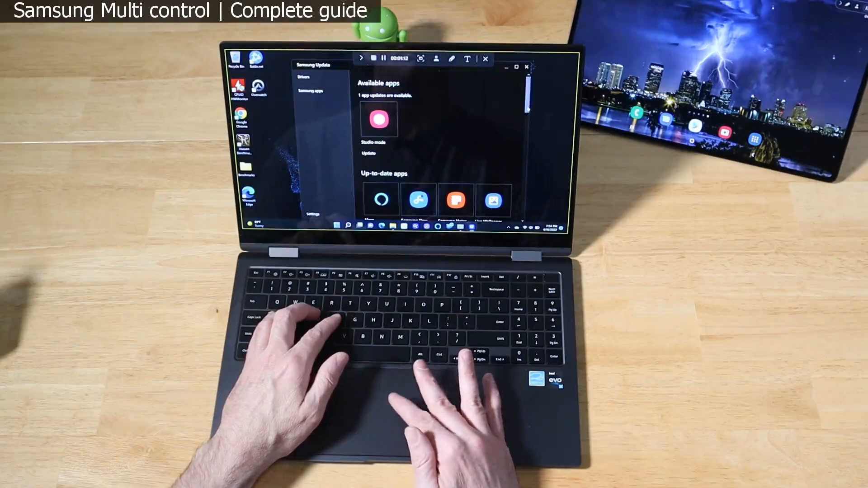
pyautogui.scroll(-3)
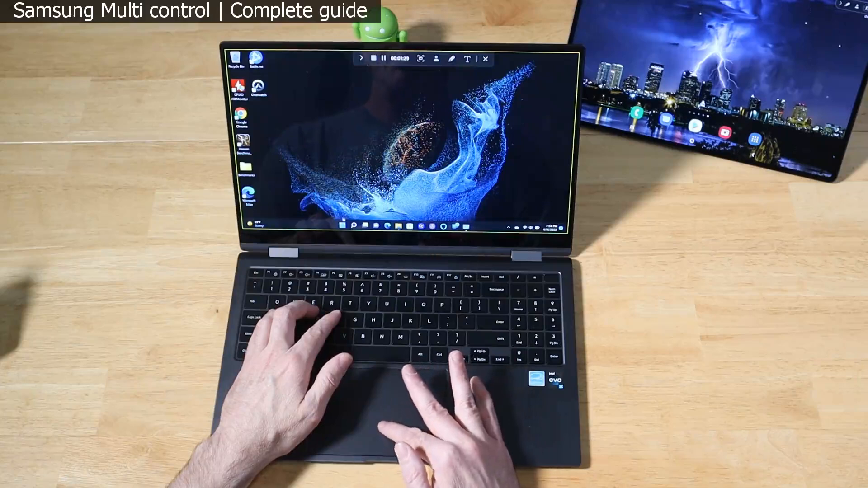
# - Bring up the Bluetooth and other devices page from a 'bluetooth and other devices settings' search
pyautogui.write('bluetooth and other devices settings')
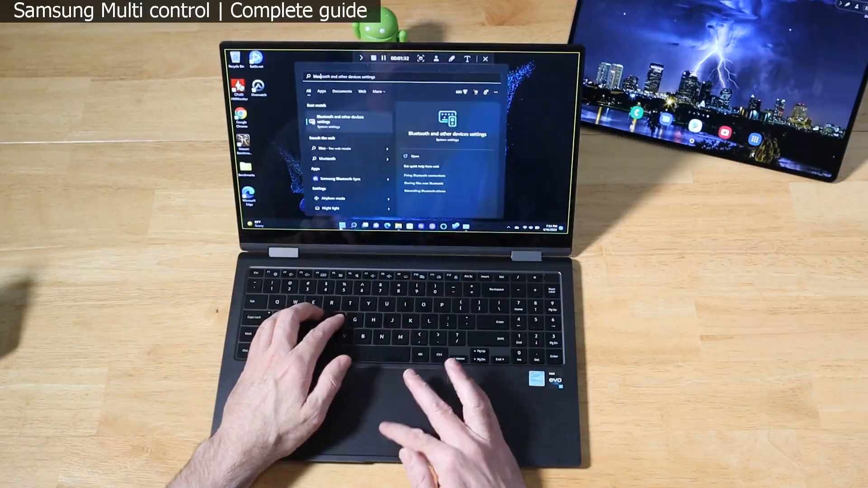
pyautogui.click(341, 117)
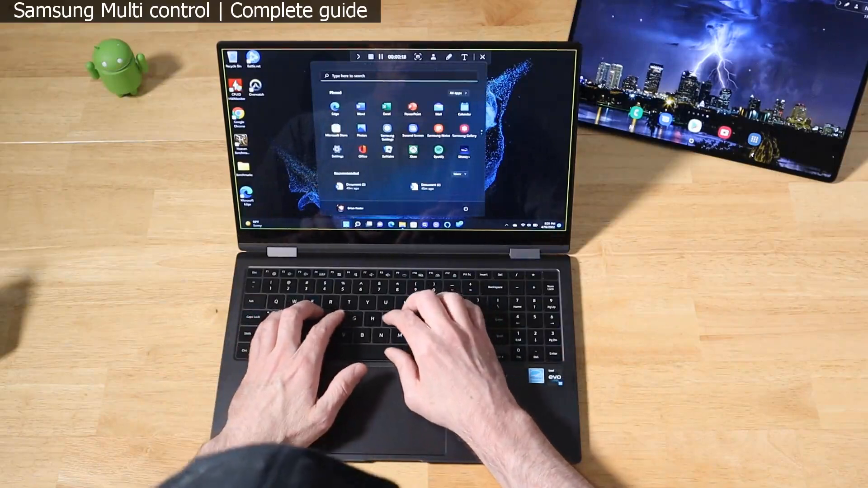
# - Launch Samsung Settings from search and switch Multi control on to reveal the device arrangement
pyautogui.write('samsung settings')
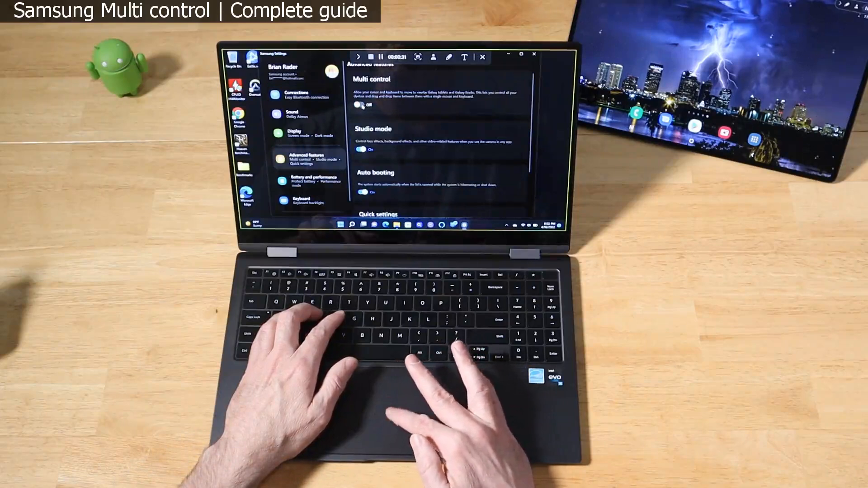
pyautogui.click(362, 105)
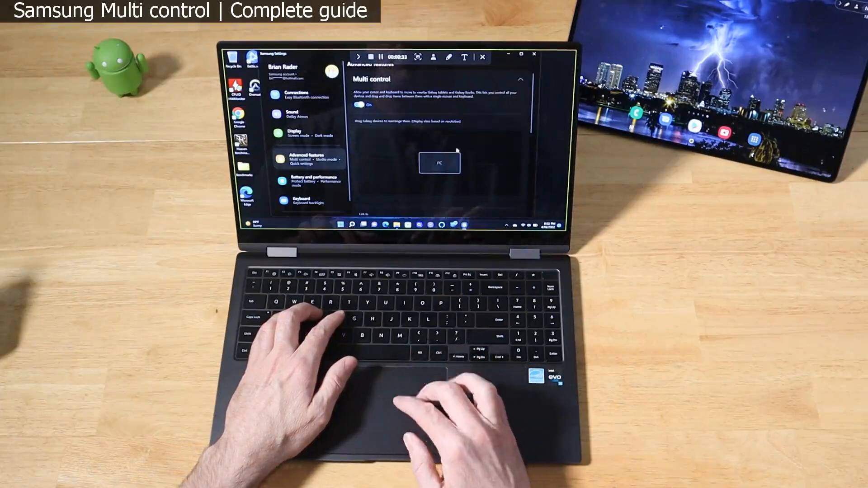
pyautogui.scroll(-3)
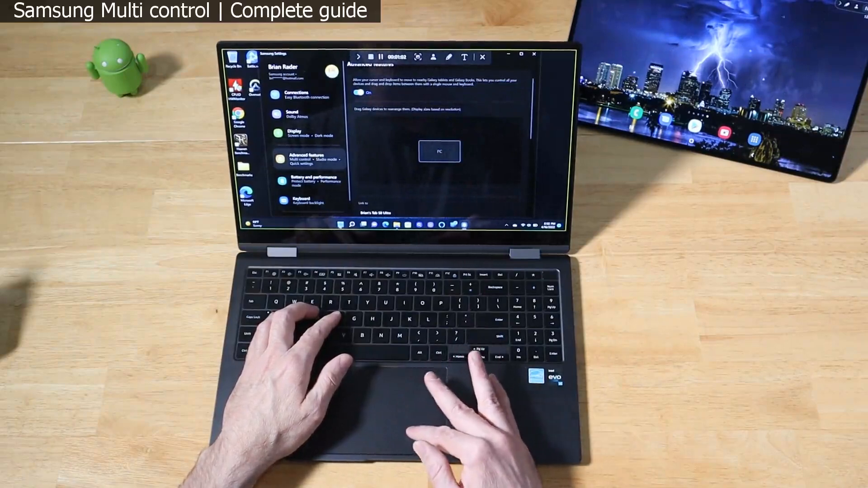
# - Open View network connections from a 'network' search and bring up the Wi-Fi adapter's actions
pyautogui.write('netw')
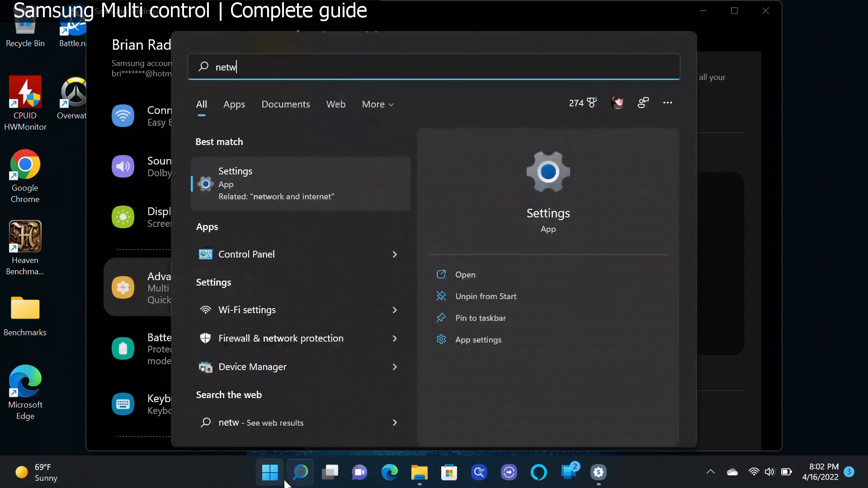
pyautogui.write('ork')
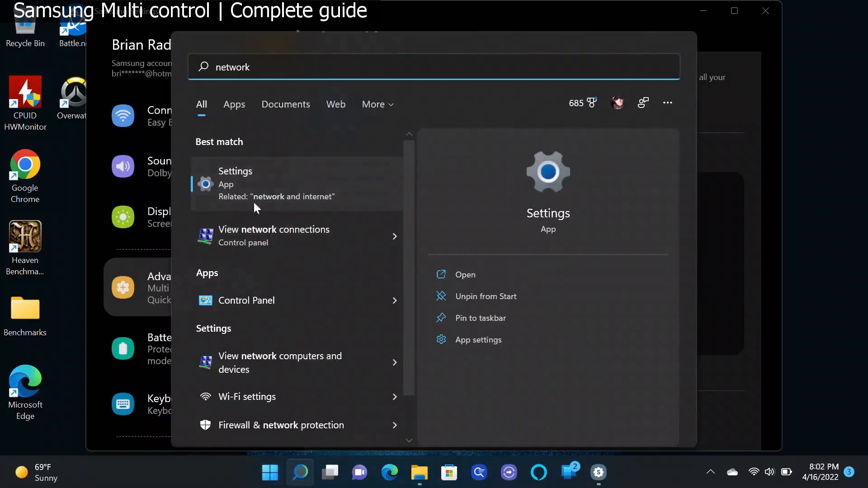
pyautogui.click(273, 235)
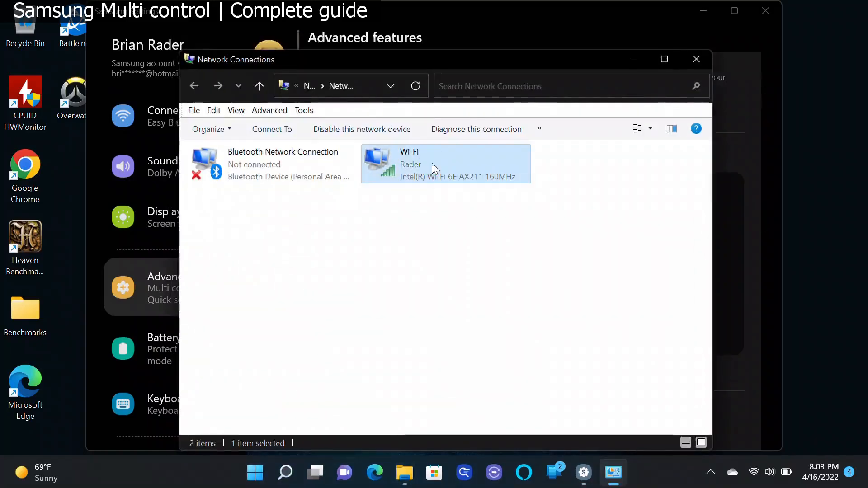
pyautogui.rightClick(435, 166)
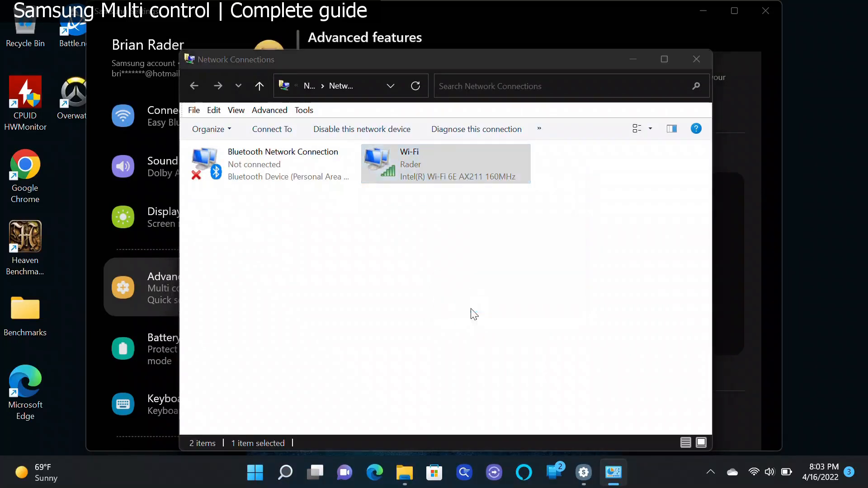
# - In the Wi-Fi adapter's Advanced properties, set 802.11a/b/g Wireless Mode to 1. 5GHz 802.11a and confirm
pyautogui.doubleClick(446, 164)
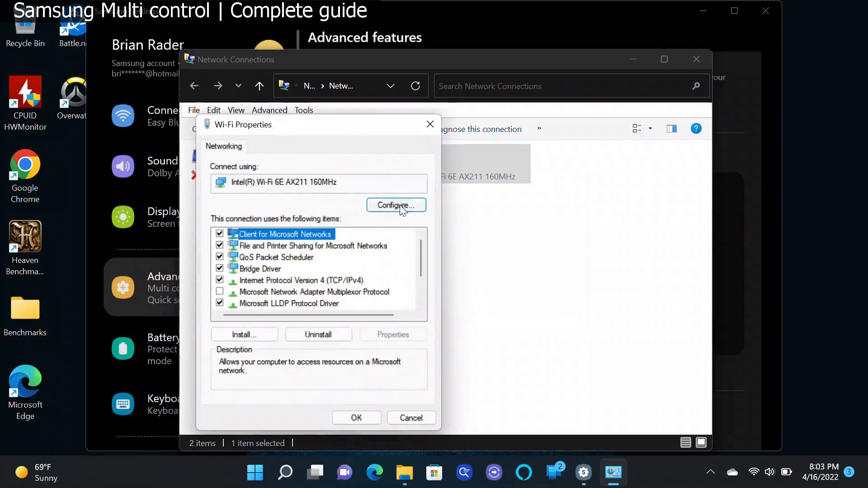
pyautogui.click(396, 205)
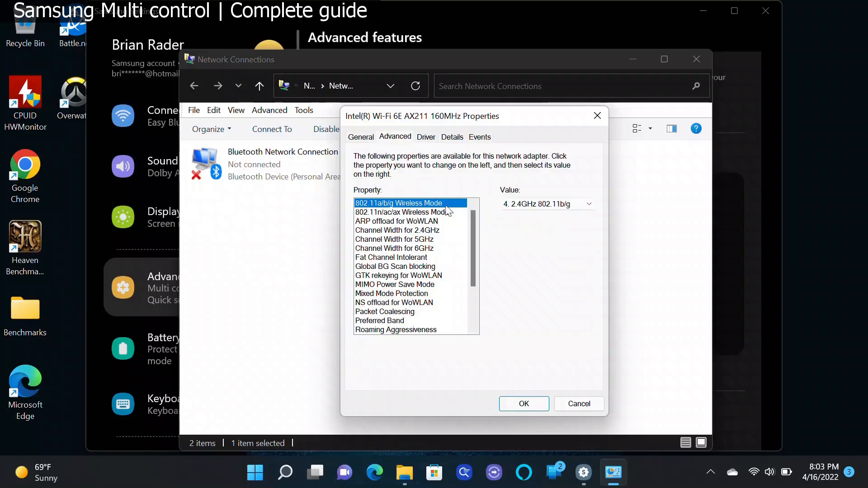
pyautogui.click(588, 203)
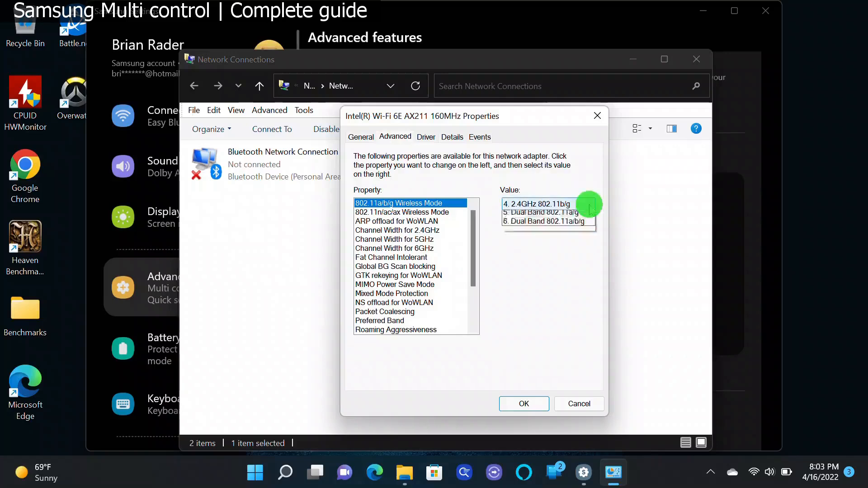
pyautogui.click(589, 204)
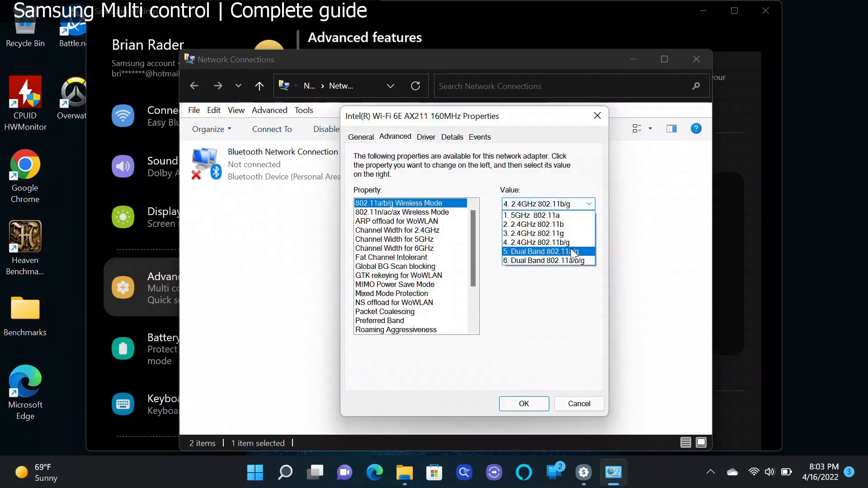
pyautogui.moveTo(571, 252)
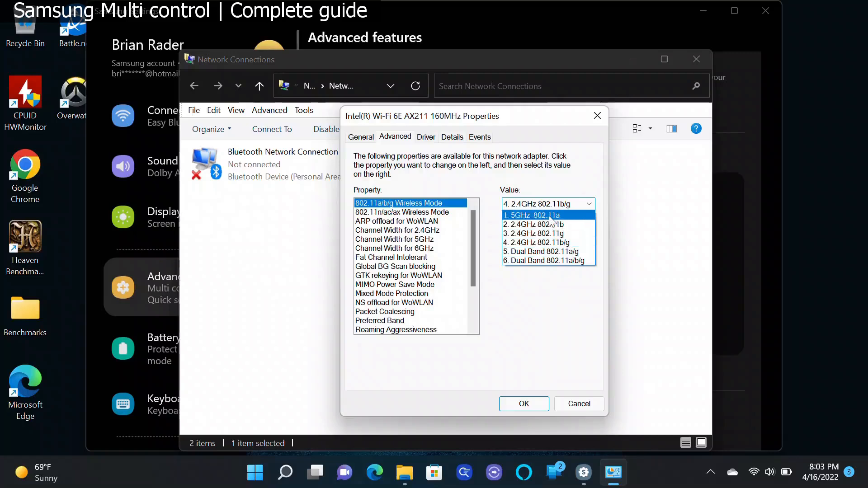
pyautogui.click(532, 215)
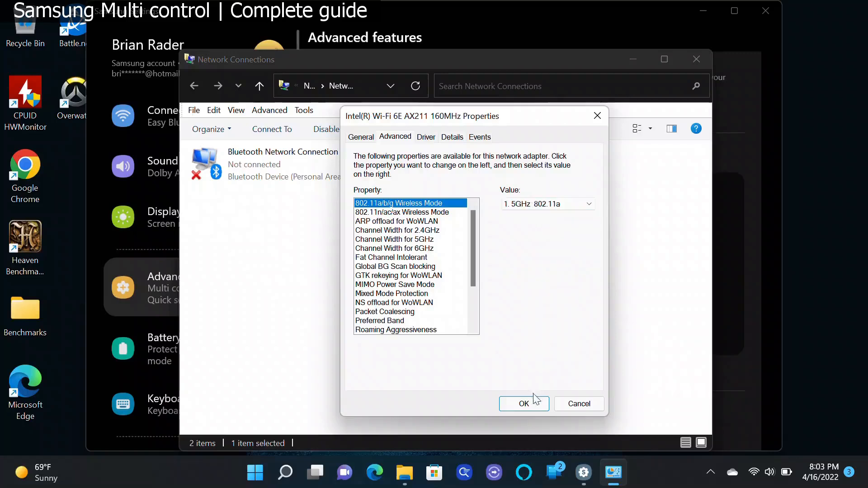
pyautogui.click(524, 403)
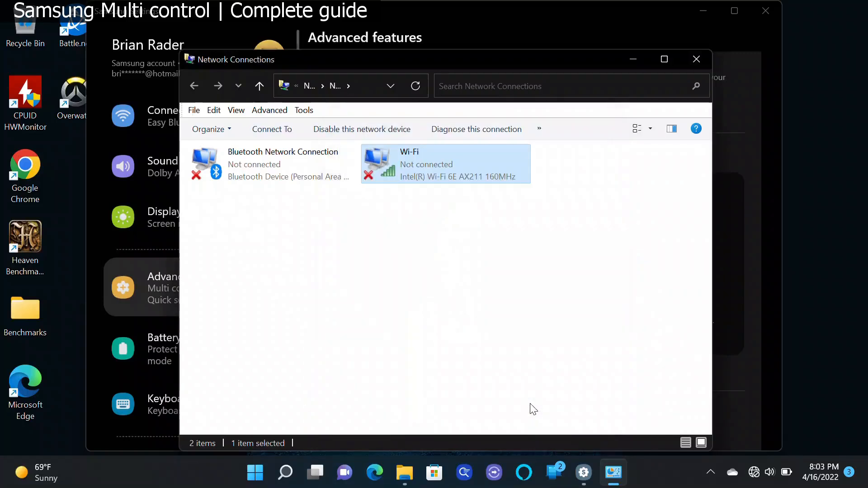
# - Return to Multi control settings and dismiss the 'Galaxy Book linked' notification
pyautogui.click(697, 60)
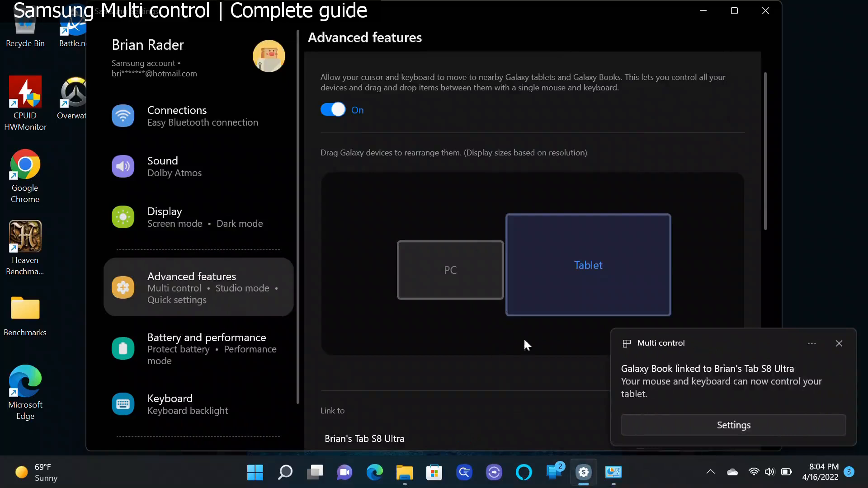
pyautogui.moveTo(529, 352)
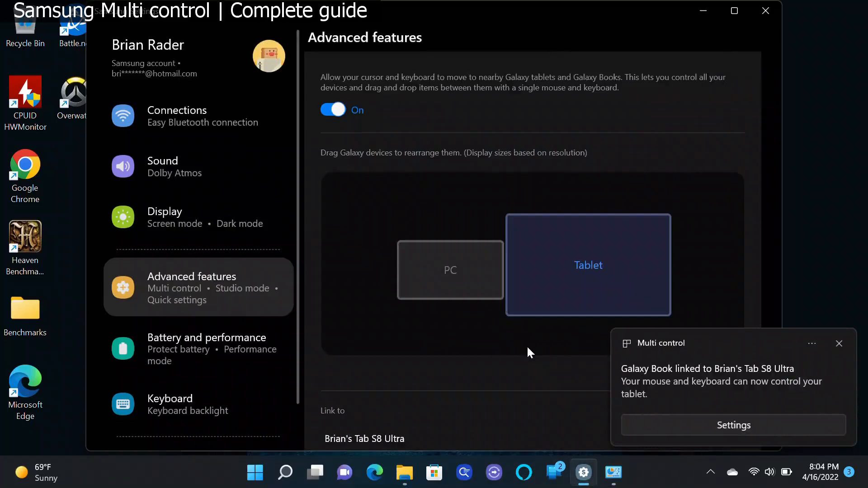
pyautogui.click(839, 344)
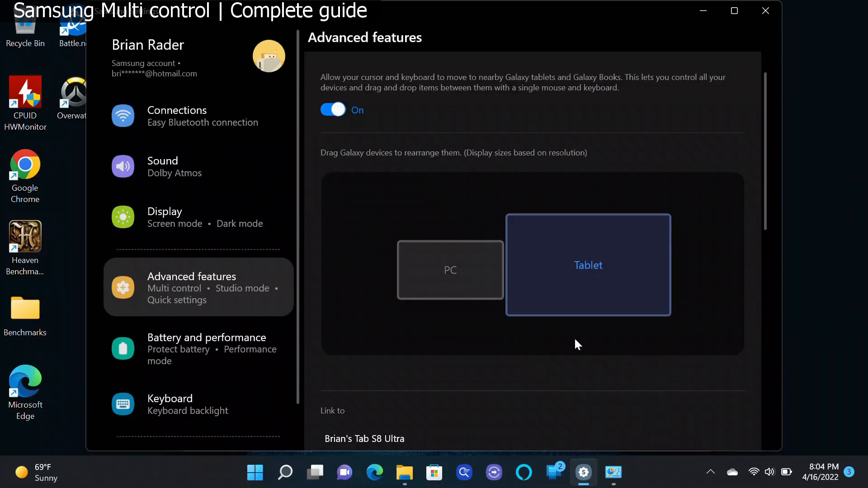
pyautogui.moveTo(449, 281)
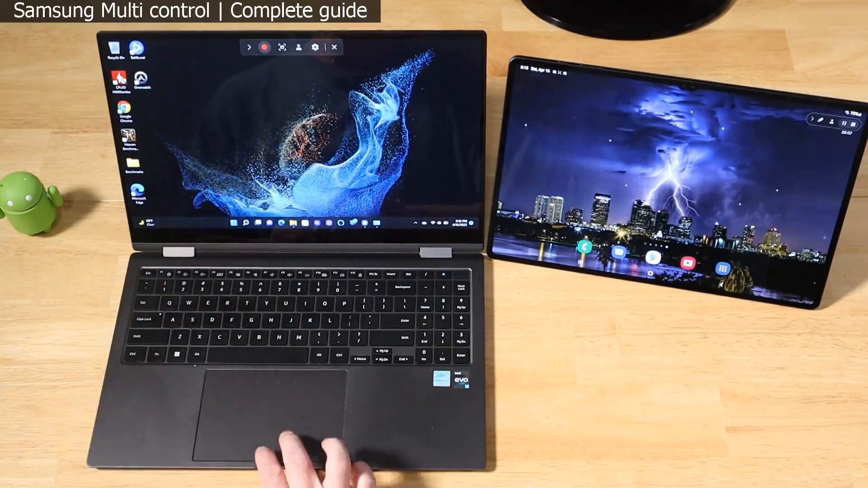
pyautogui.moveTo(305, 432)
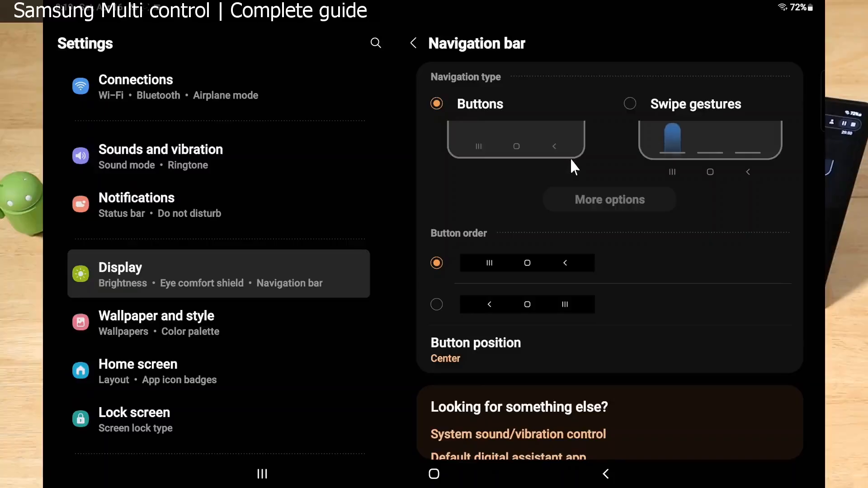
pyautogui.moveTo(705, 120)
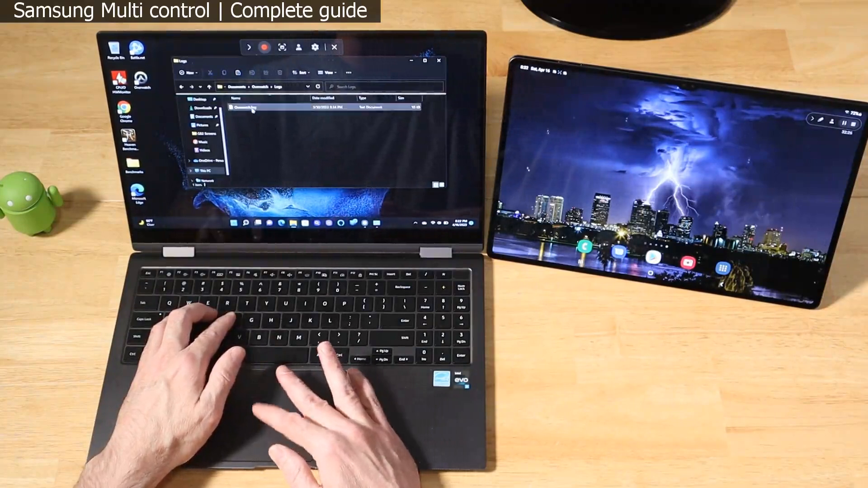
pyautogui.moveTo(246, 107)
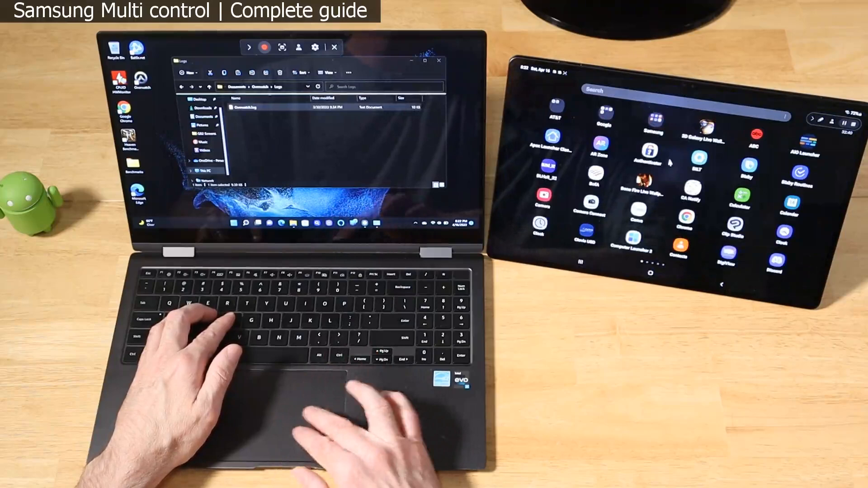
# - In My Files, open the Downloads folder to show the transferred Overwatch log file
pyautogui.hscroll(-3)
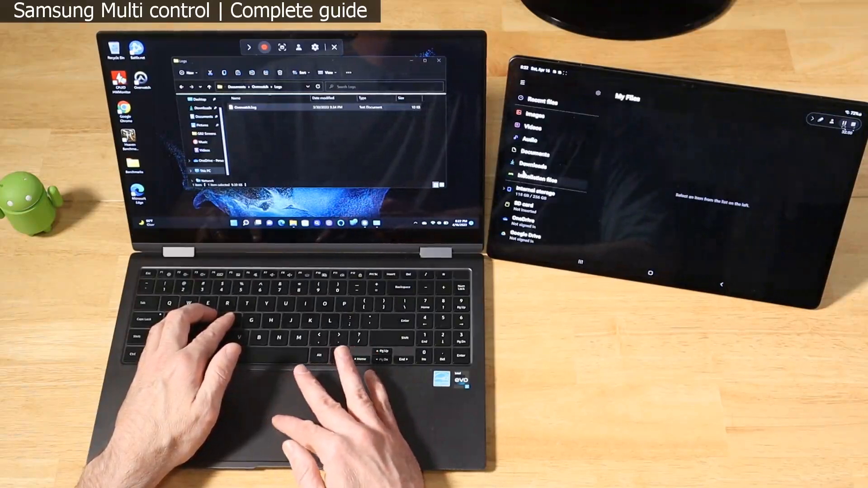
pyautogui.click(534, 164)
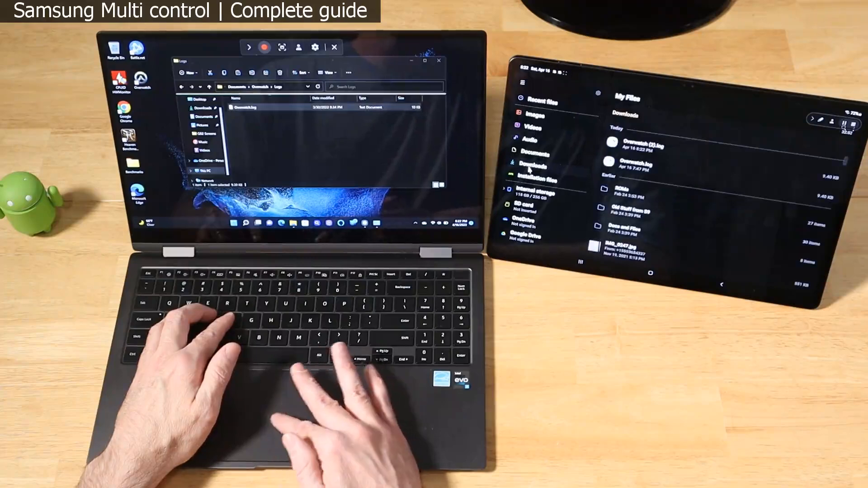